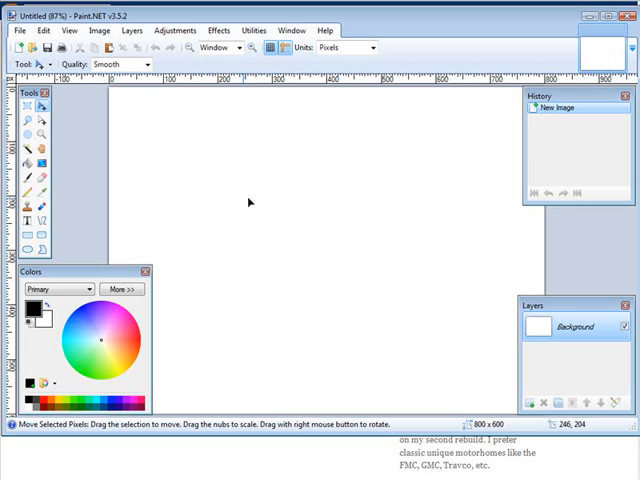
mouse_move(75, 140)
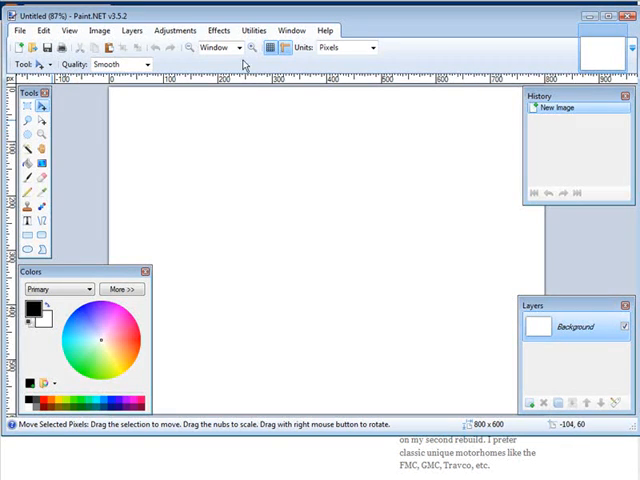
Open the Image menu for the blank 800×600 canvas.
click(97, 30)
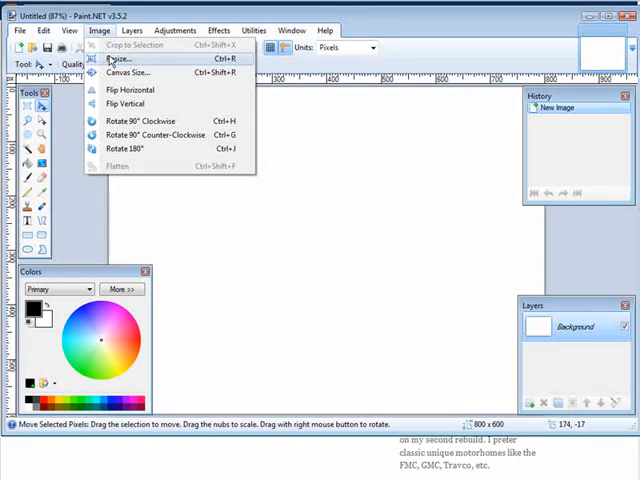
Resize the canvas to 700×142 pixels at 72 ppi, with aspect ratio unlocked.
click(116, 58)
text(700)
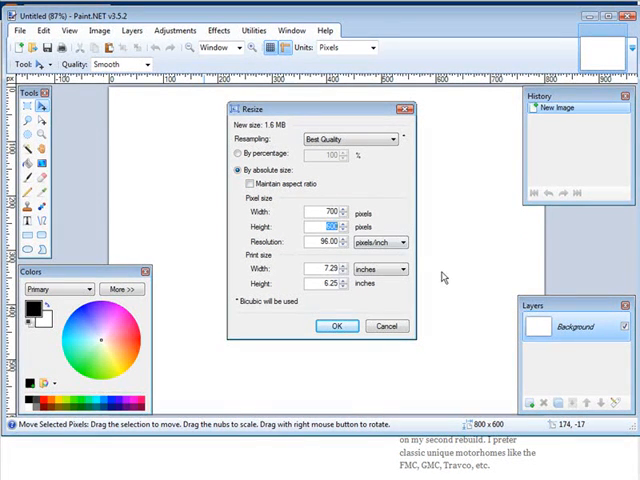
text(600)
click(326, 242)
text(72)
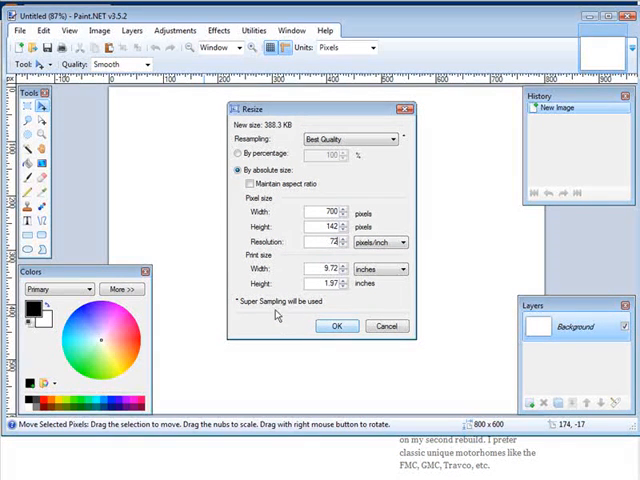
click(337, 325)
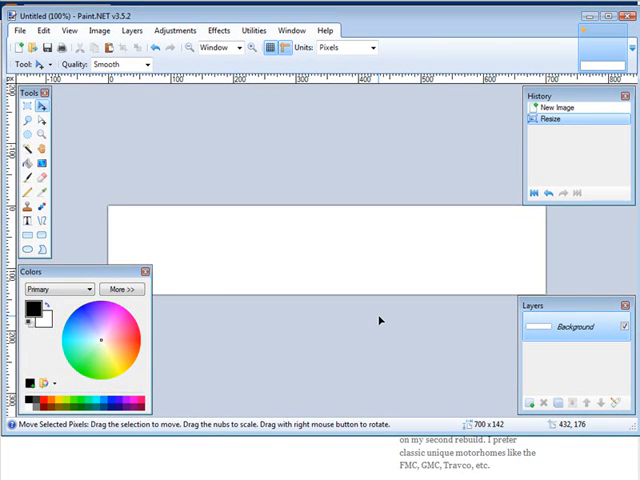
mouse_move(368, 313)
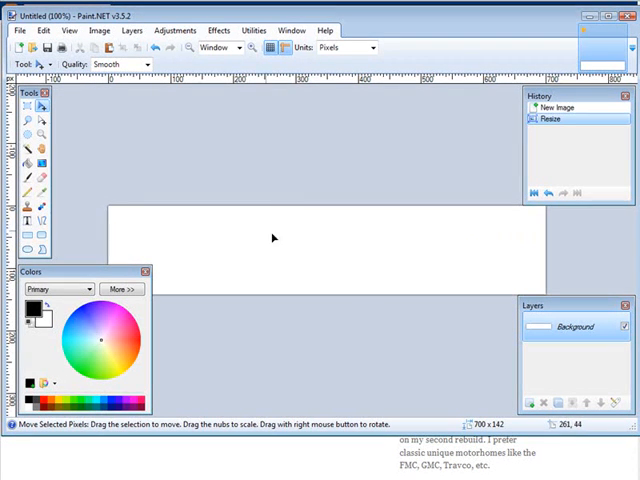
mouse_move(323, 243)
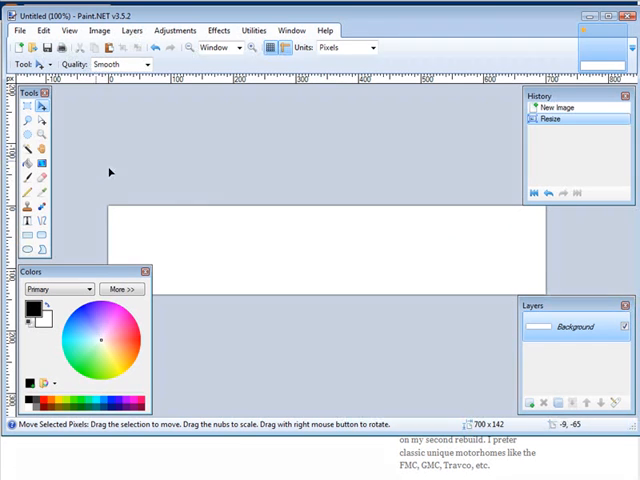
Choose the Text tool from the Tools palette.
click(25, 216)
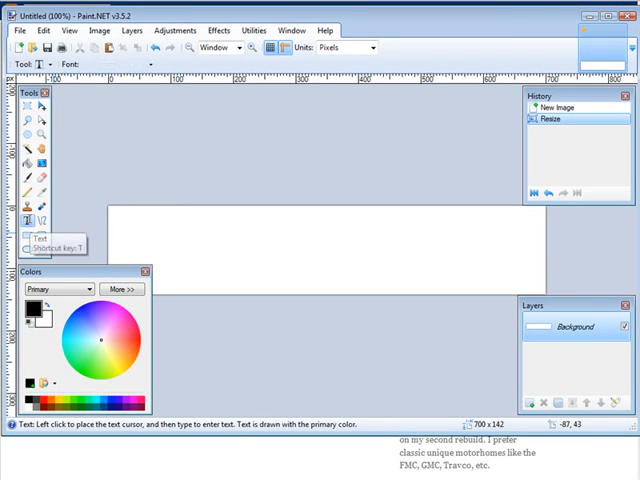
Type 'Test Header' near the left edge, fixing typos, in bold size 20.
click(25, 228)
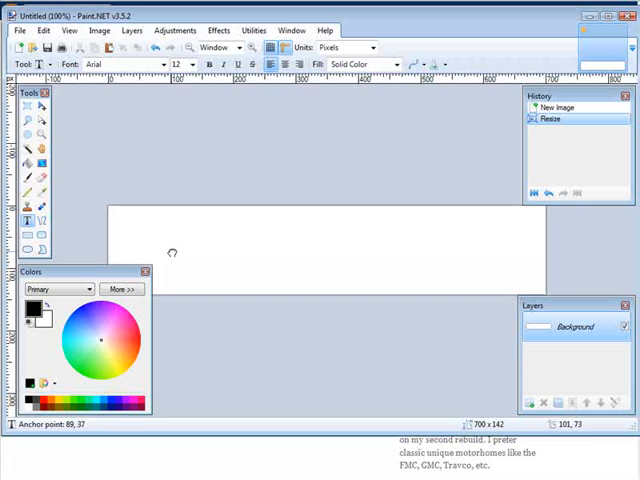
mouse_move(151, 243)
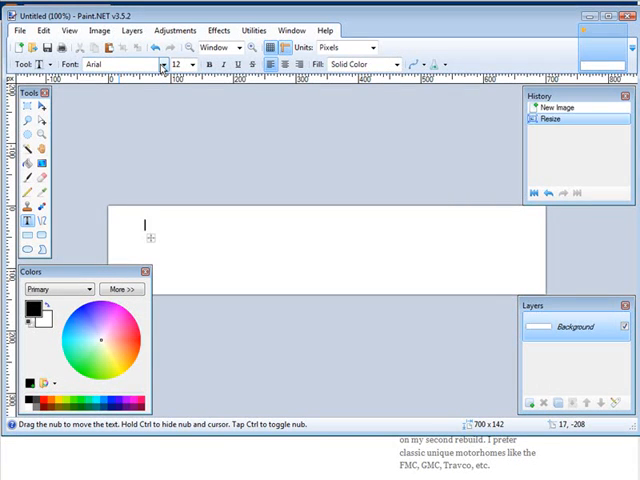
text(Test)
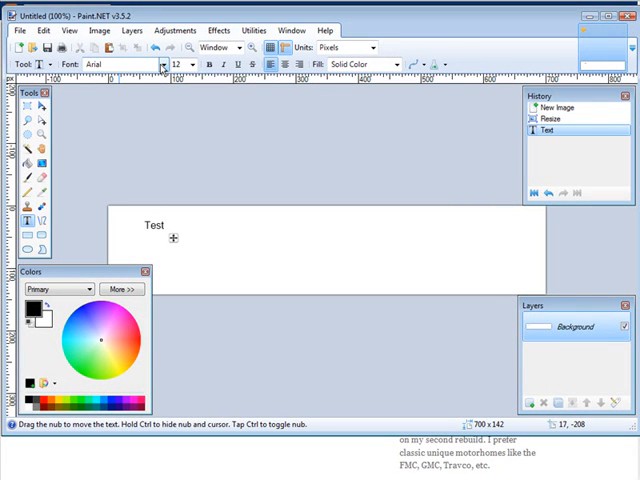
text(N)
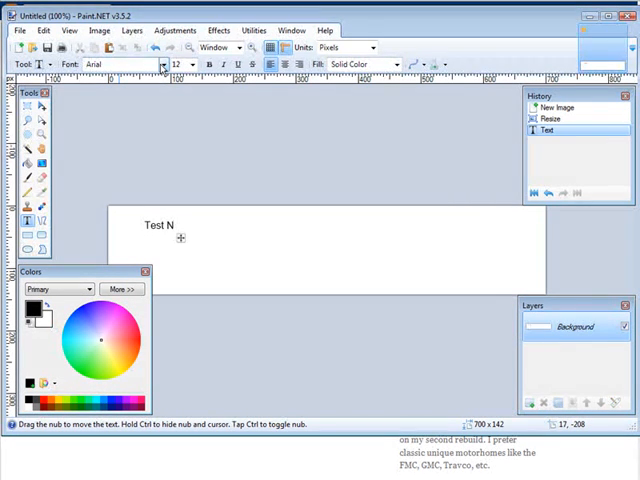
text(eader)
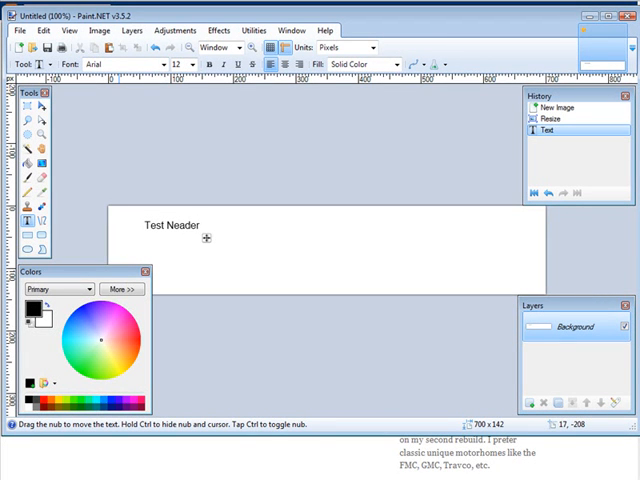
key(BackSpace)
text(H)
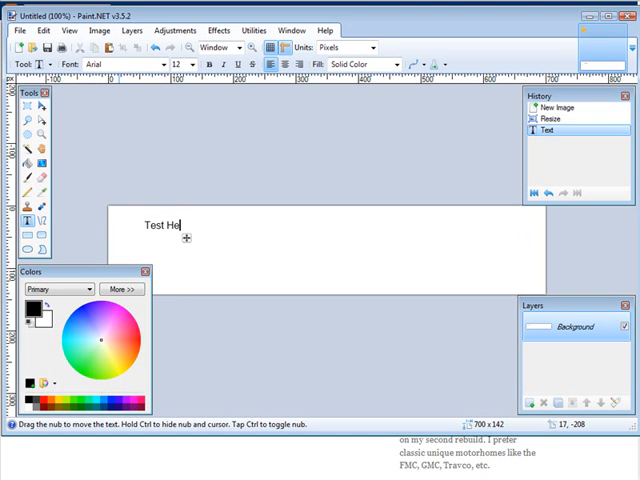
text(ader)
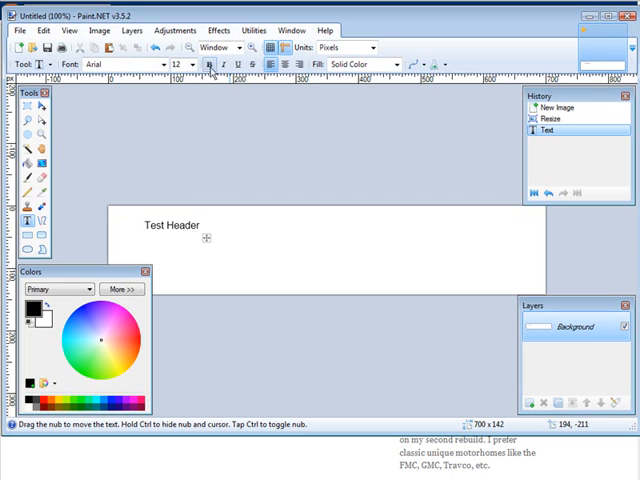
click(201, 65)
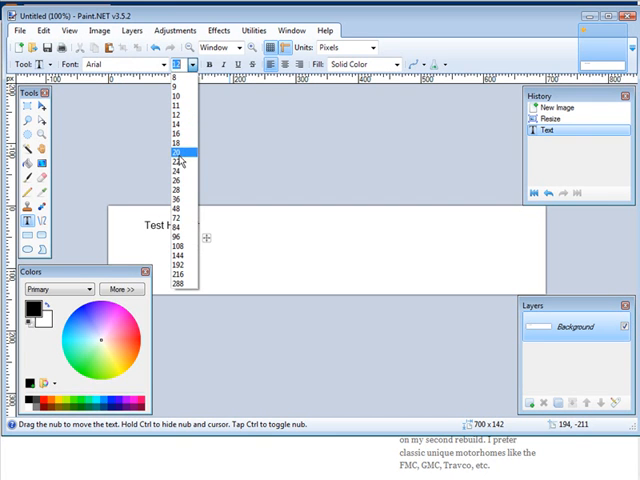
click(182, 152)
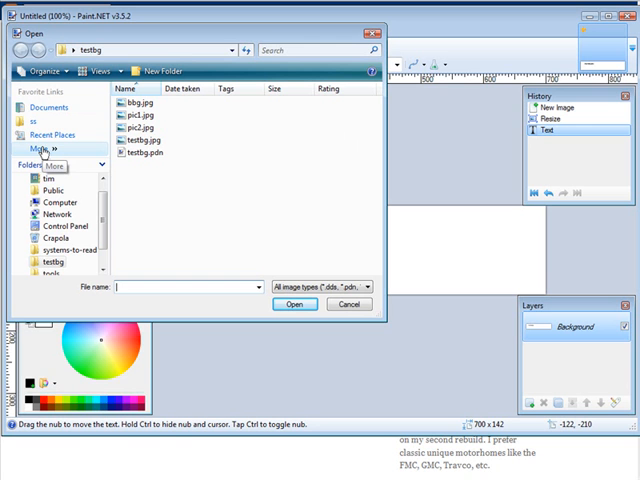
Import the cartoon JPG from Pictures as a new layer.
click(48, 146)
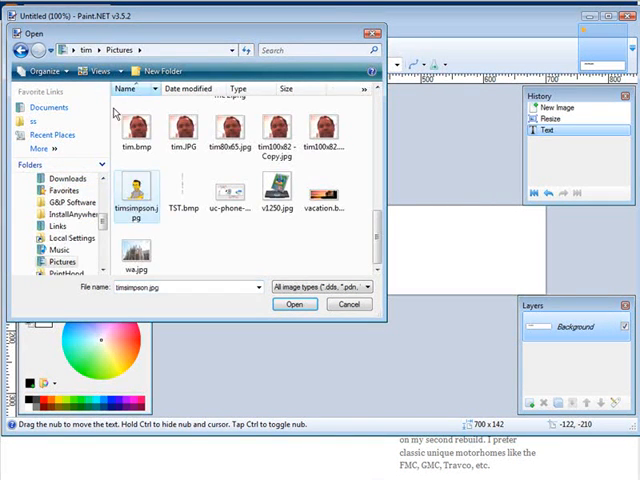
click(294, 304)
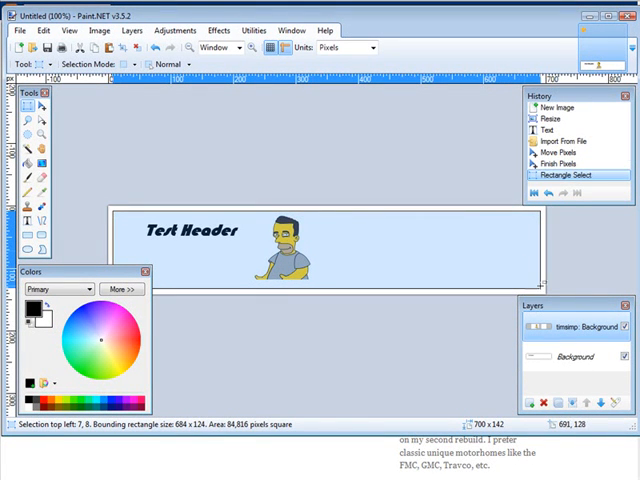
Invert the selection so only the outer edge strip is selected for the black border.
click(38, 30)
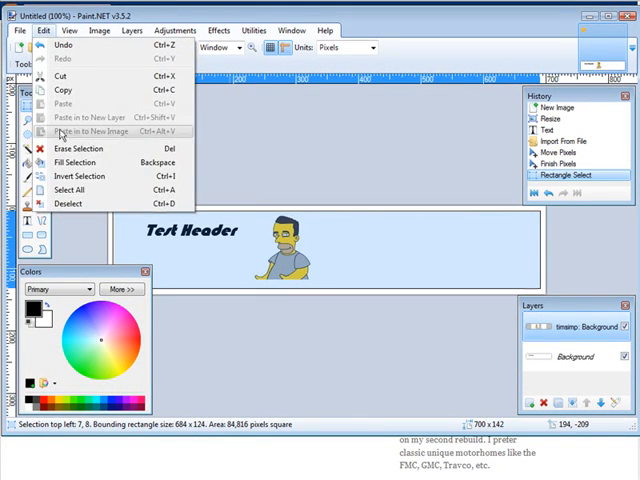
click(78, 174)
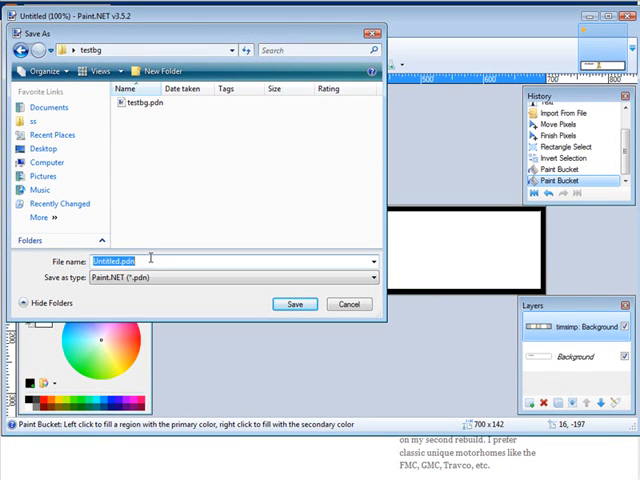
Save the image as header.jpg, accepting JPEG quality and flattening the layers.
text(header)
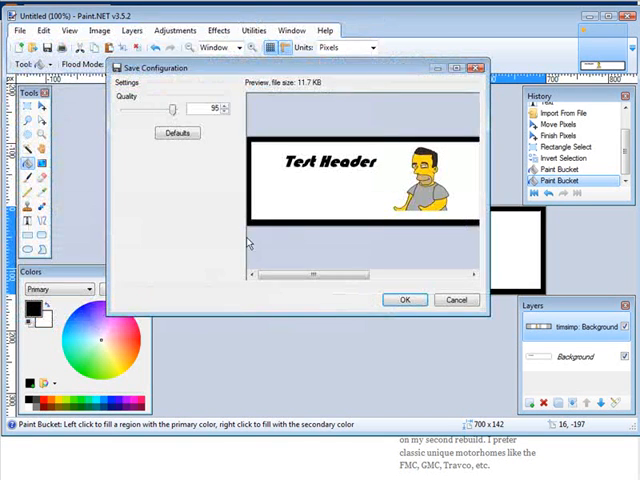
click(404, 299)
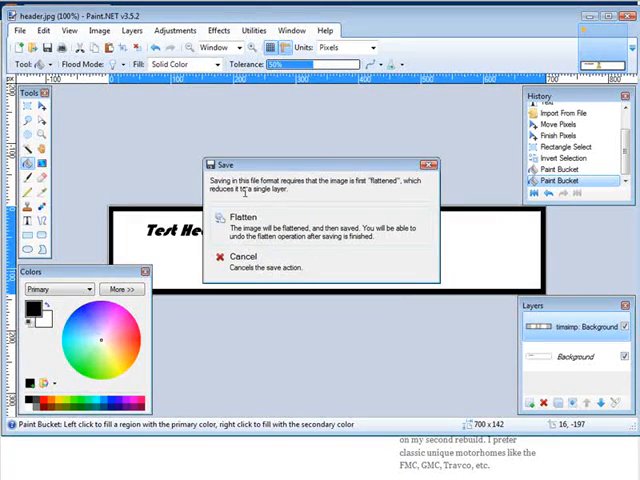
click(226, 213)
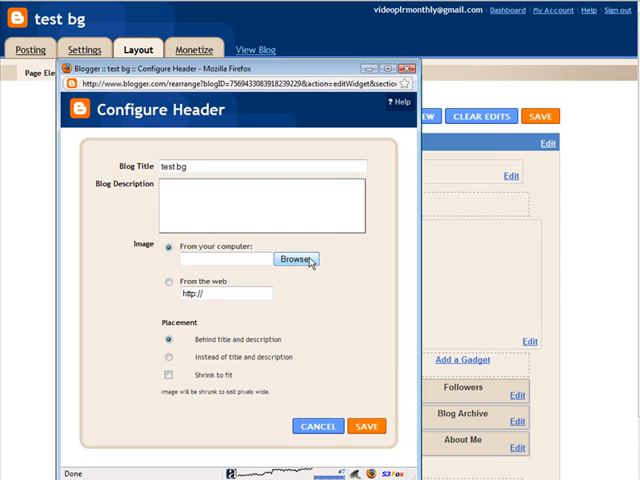
Upload header.jpg from the testbg folder in Blogger's Configure Header.
click(295, 259)
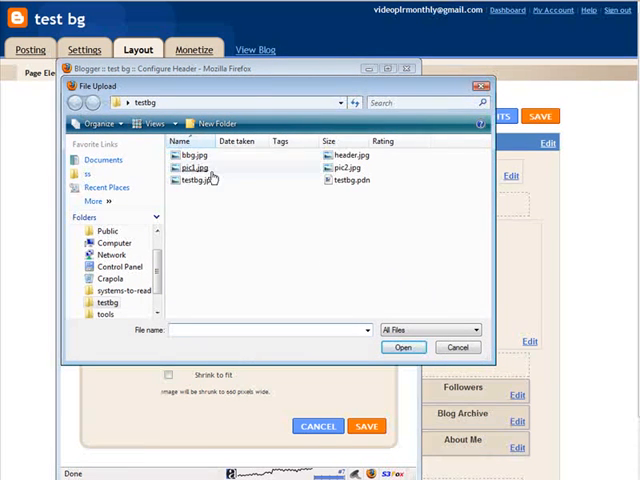
click(404, 347)
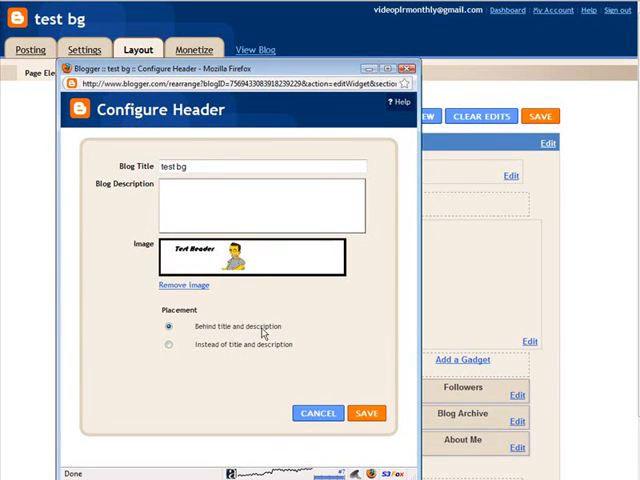
Place the image instead of title and description, save header and layout, then view the blog.
click(168, 344)
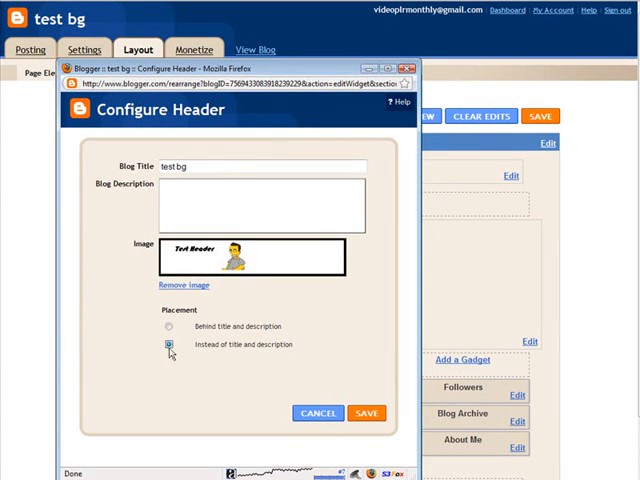
click(367, 413)
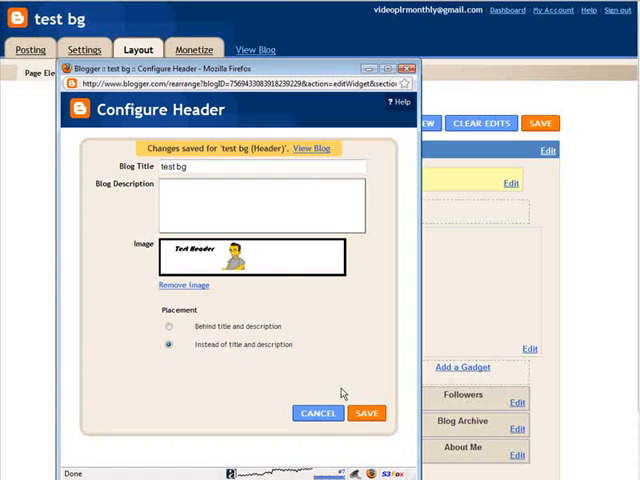
click(366, 413)
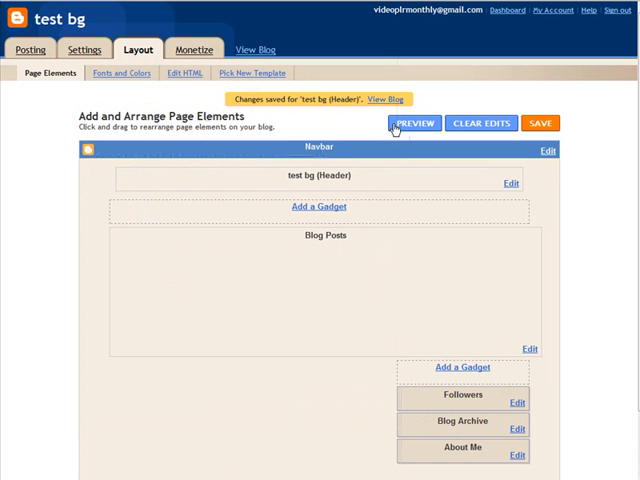
click(540, 123)
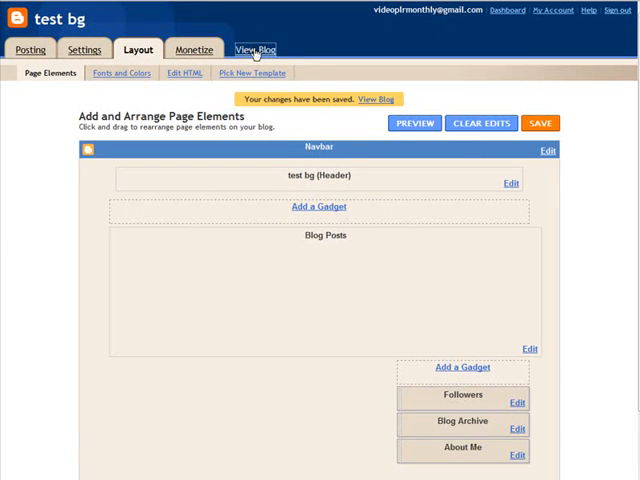
click(250, 48)
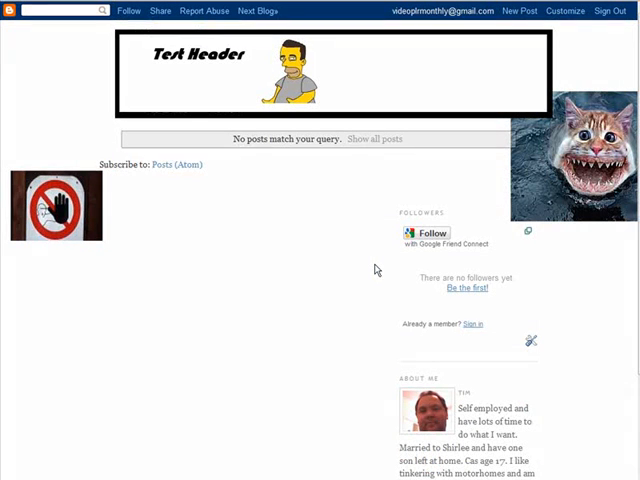